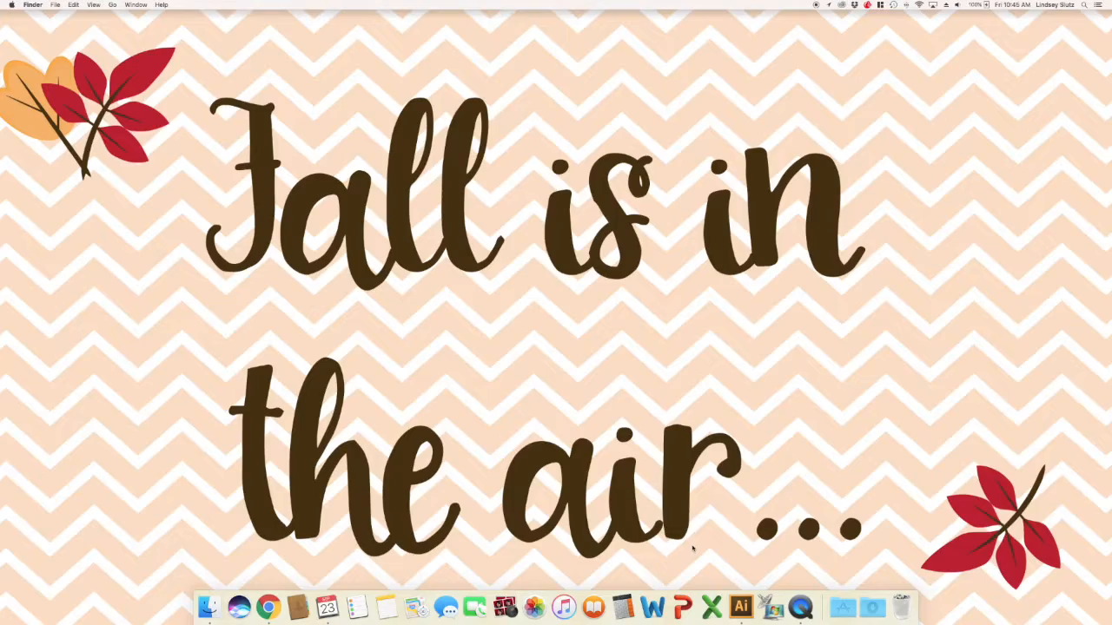
# - Bring Illustrator to the front from the Dock and open the File menu
pyautogui.click(741, 606)
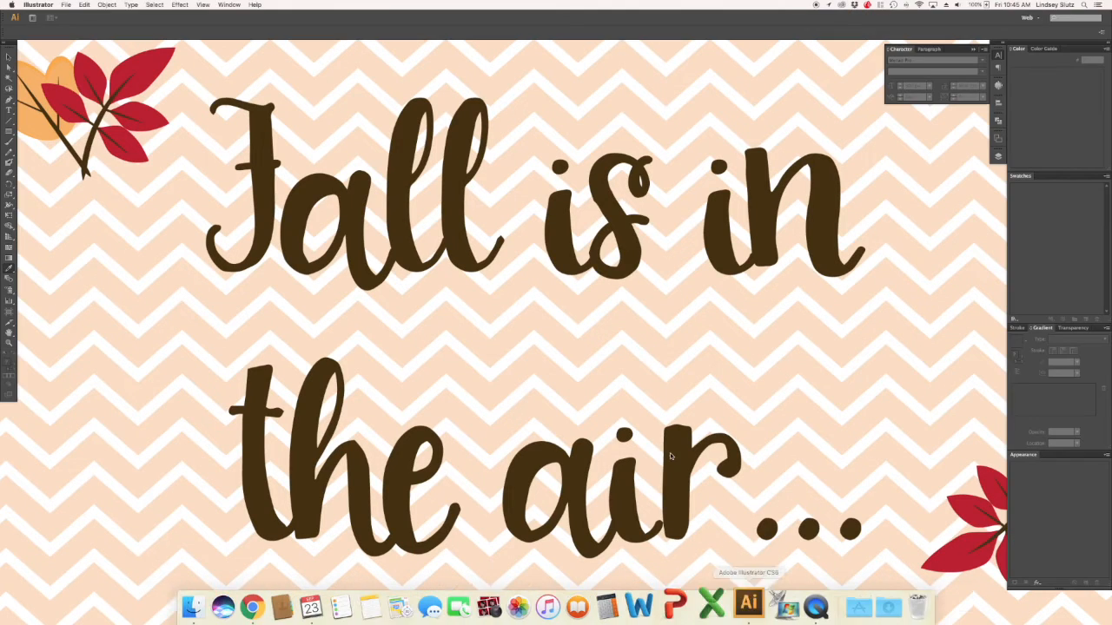
pyautogui.click(66, 5)
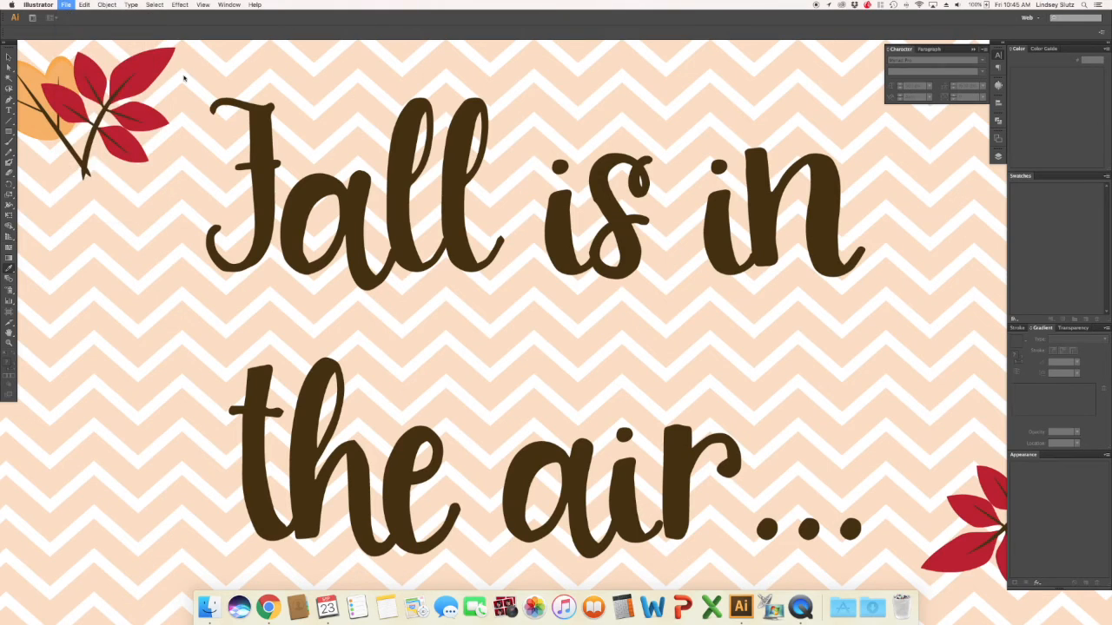
# - Open the Fall.jpeg scan from the Dropbox folder
pyautogui.click(66, 5)
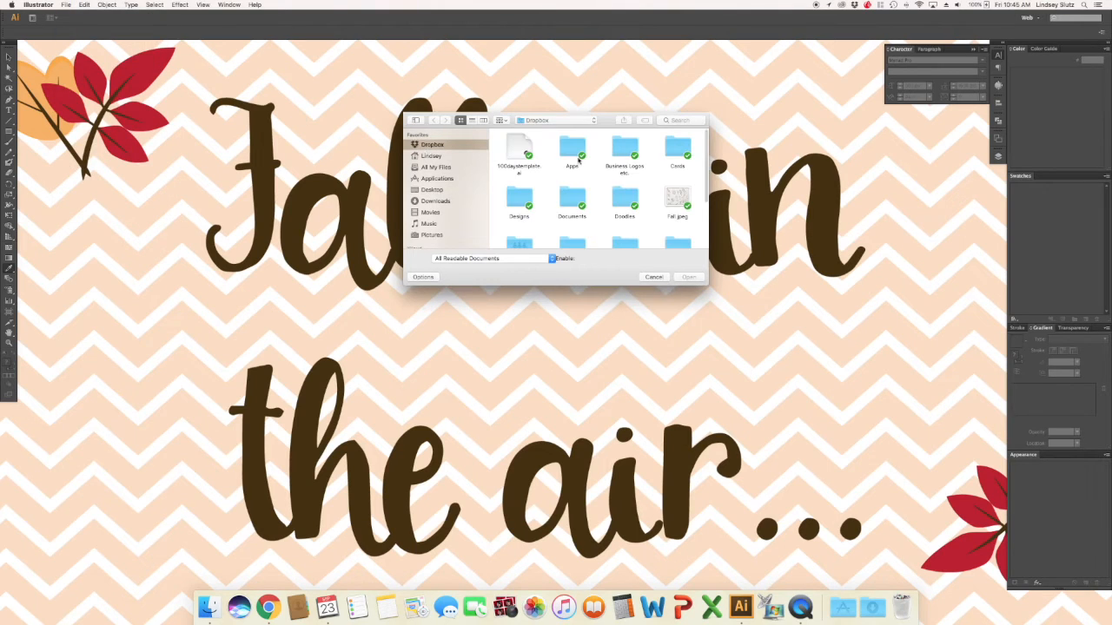
pyautogui.click(677, 200)
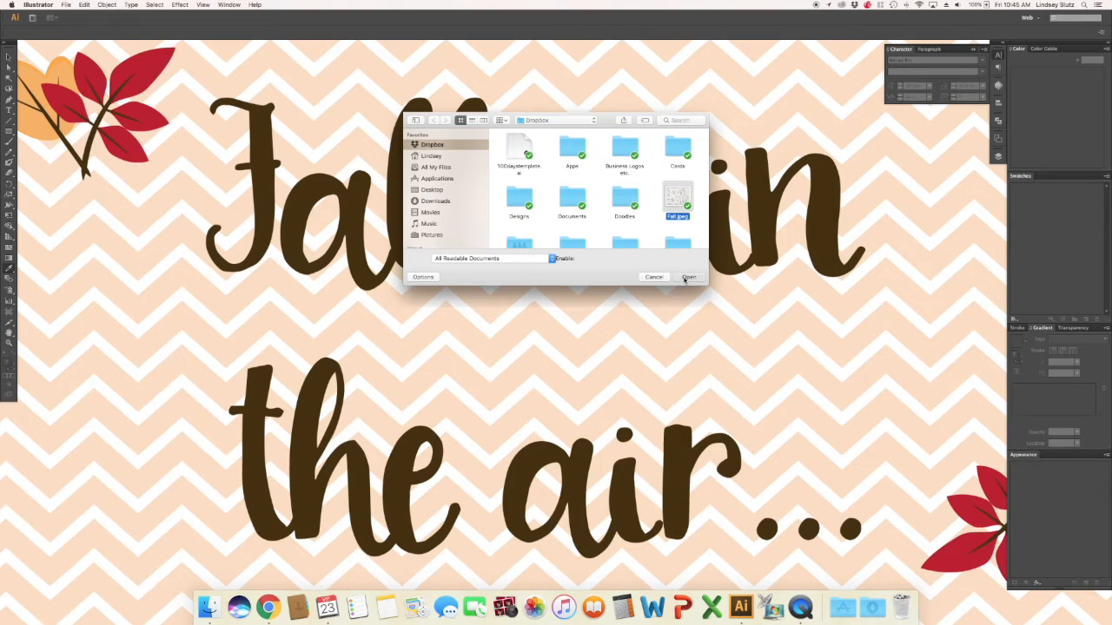
pyautogui.click(688, 276)
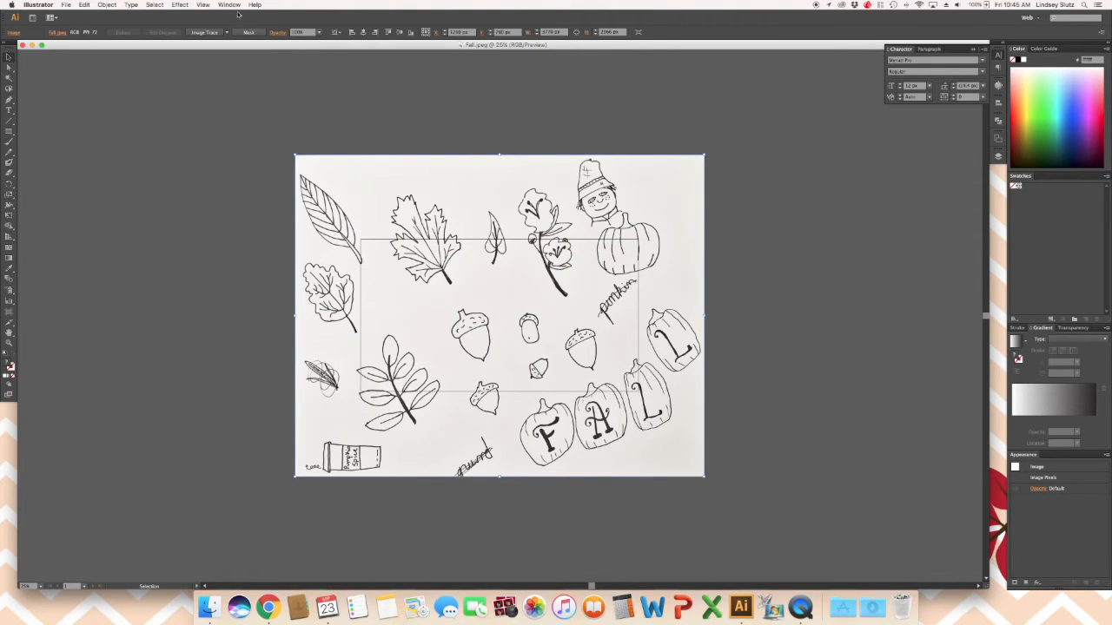
# - Trace the scan with the Black and White Logo preset from the Image Trace panel
pyautogui.click(230, 5)
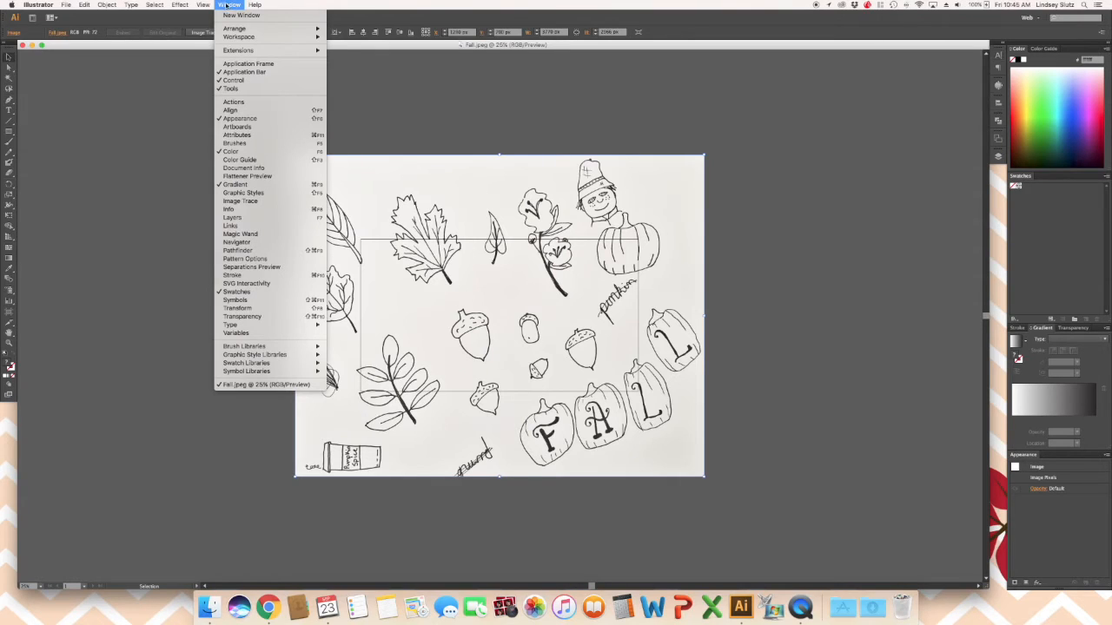
pyautogui.moveTo(230, 88)
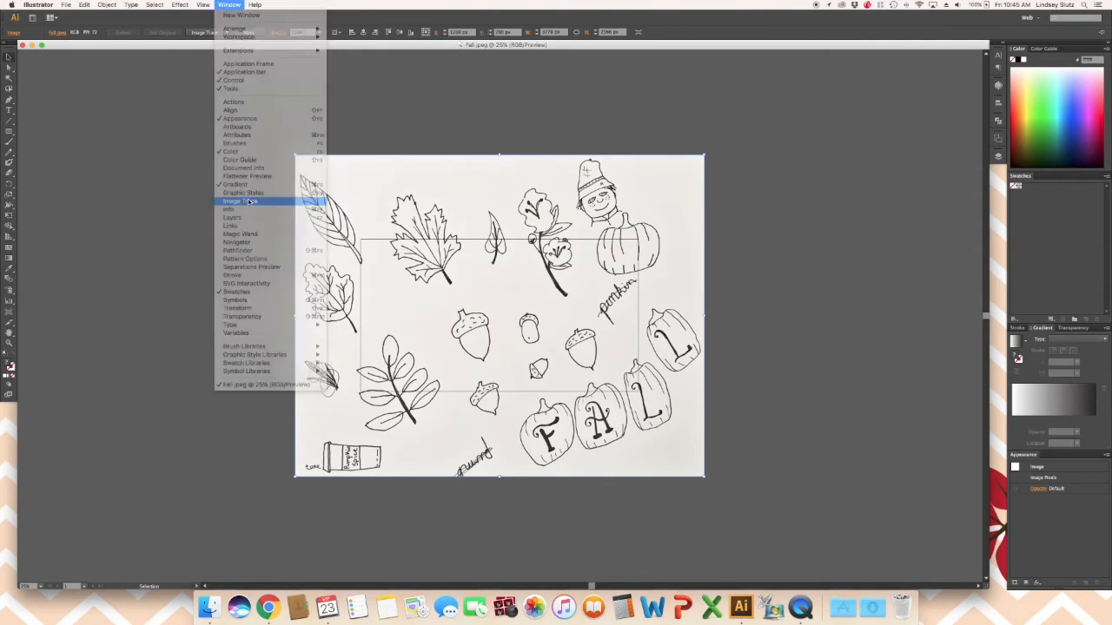
pyautogui.click(241, 201)
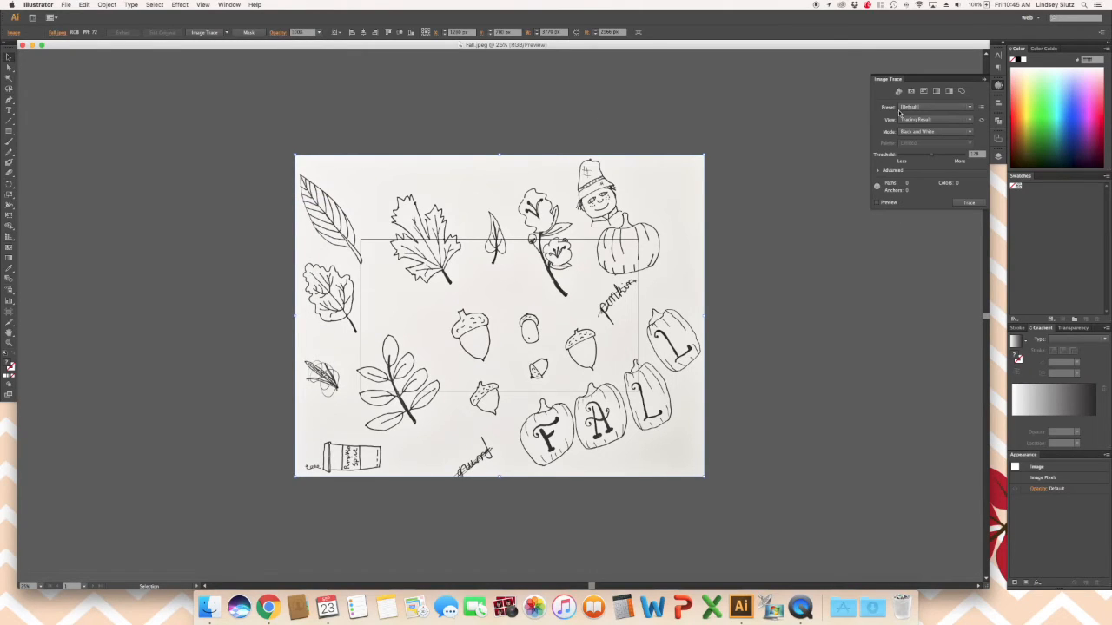
pyautogui.click(969, 107)
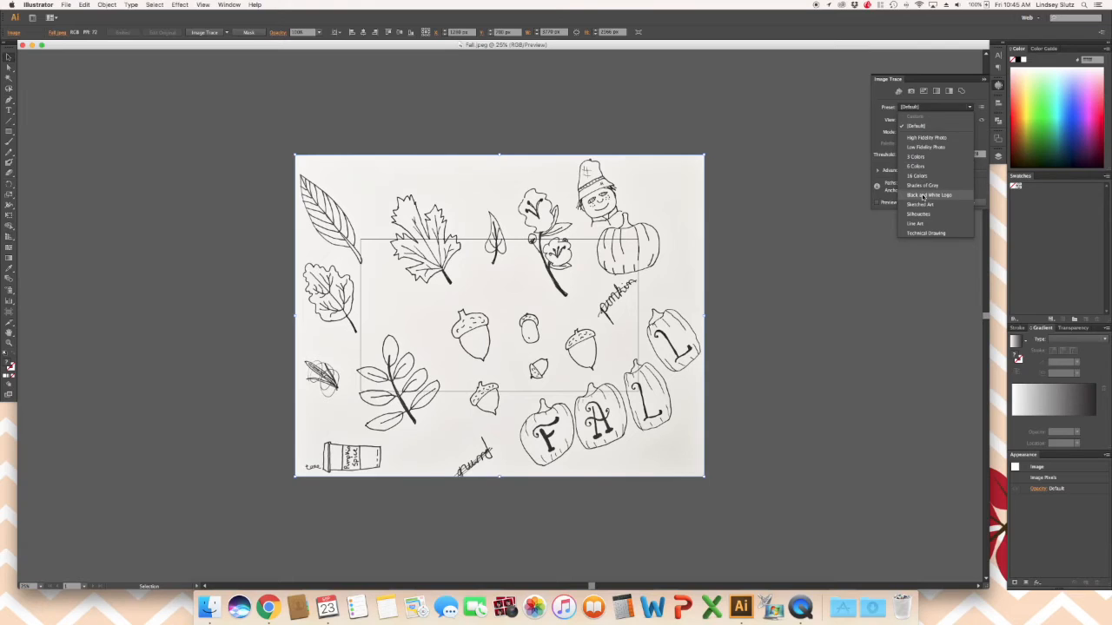
pyautogui.click(929, 194)
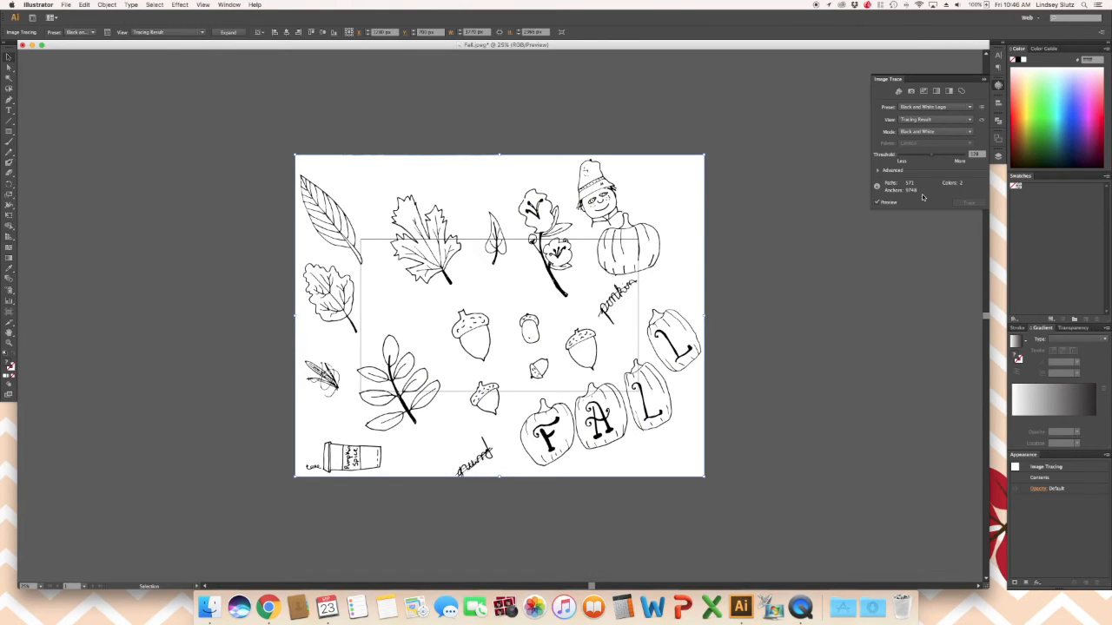
# - Toggle the Advanced section of the Image Trace panel
pyautogui.click(878, 170)
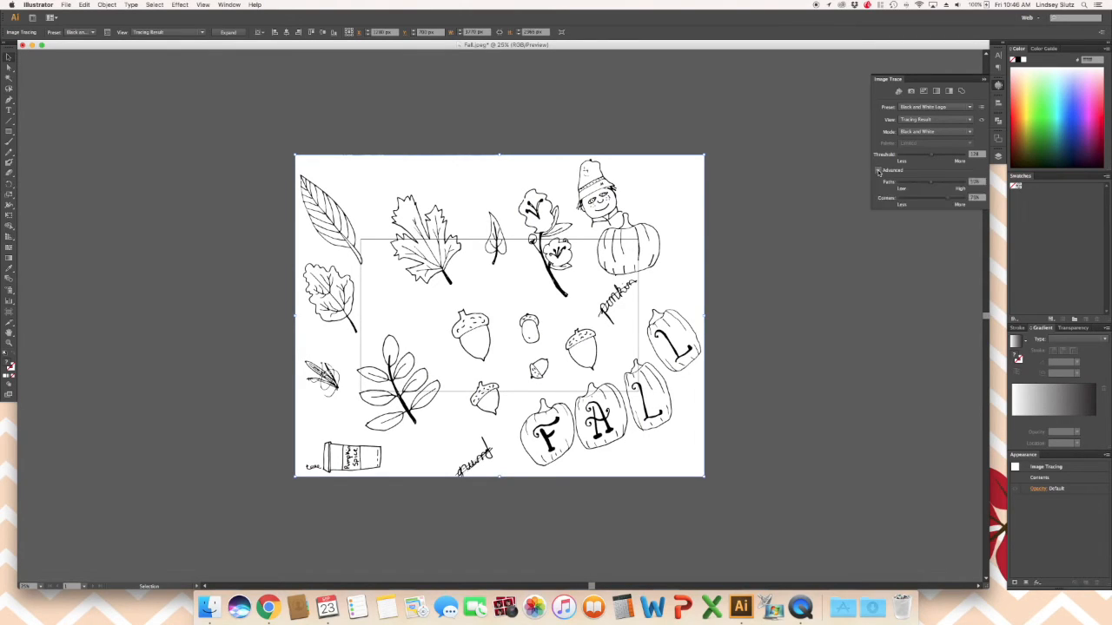
pyautogui.click(878, 170)
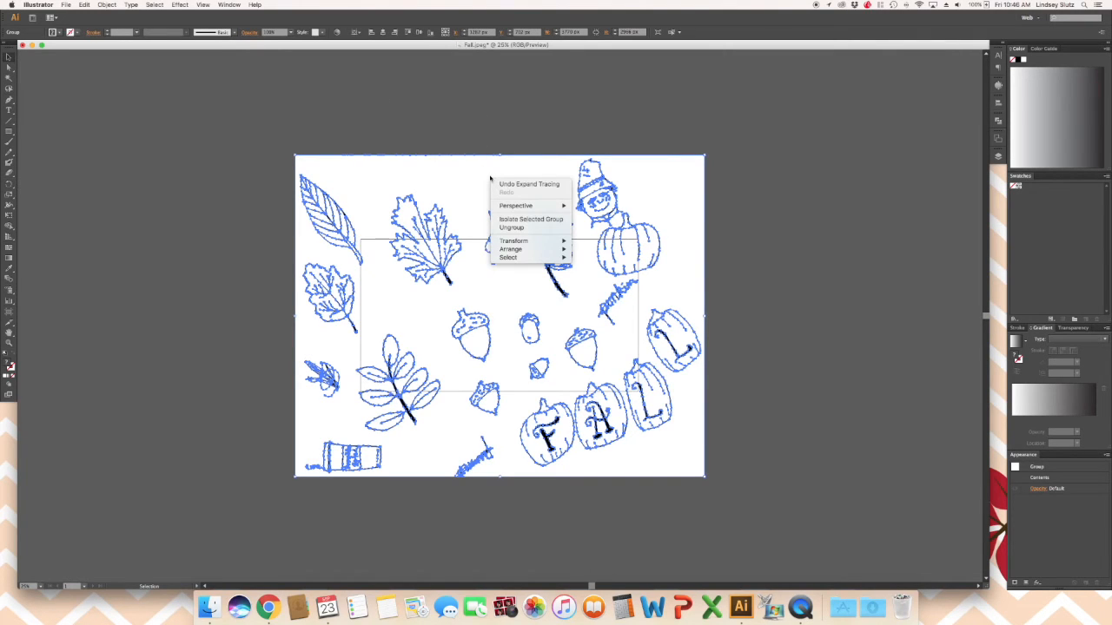
# - Ungroup the traced artwork and select the white paper background
pyautogui.click(512, 227)
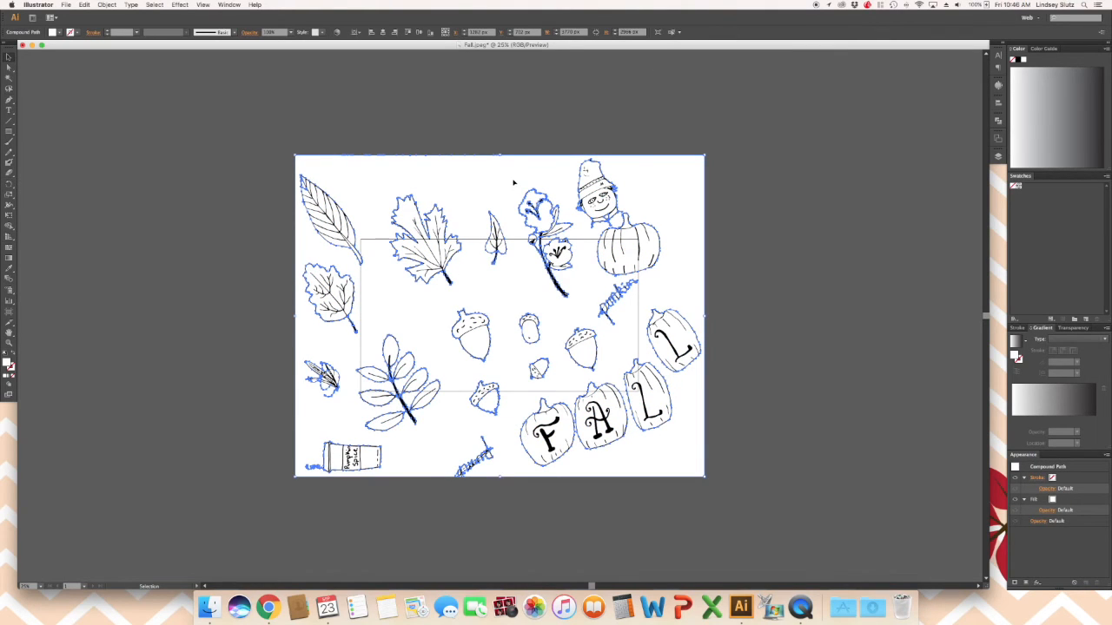
pyautogui.click(679, 32)
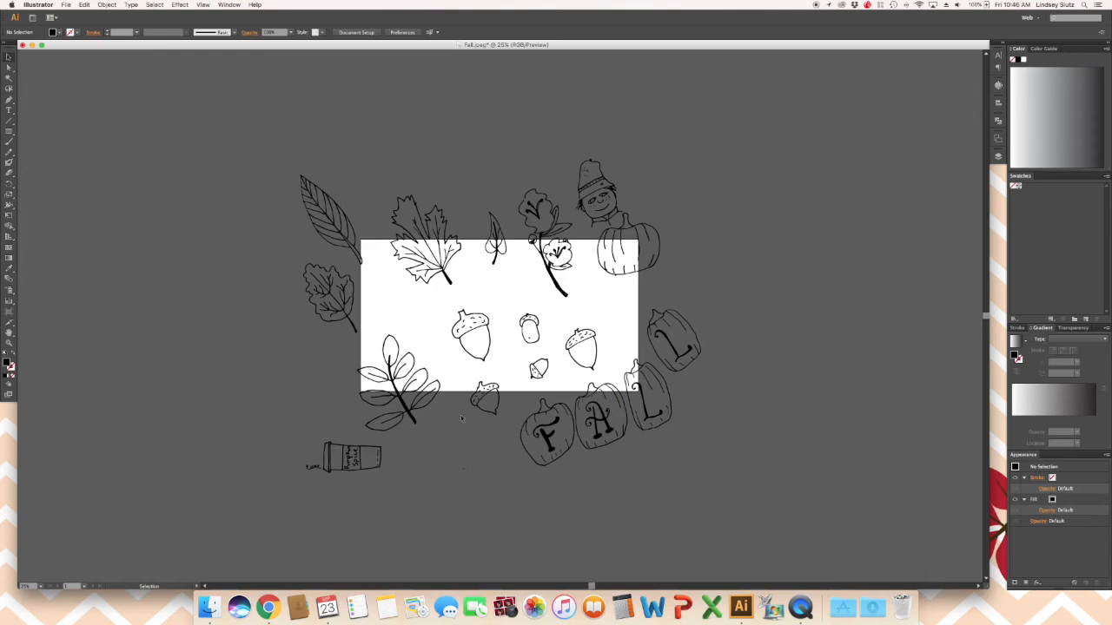
# - Delete the stray speck, group the acorn pieces, and move the F pumpkin lower
pyautogui.click(464, 471)
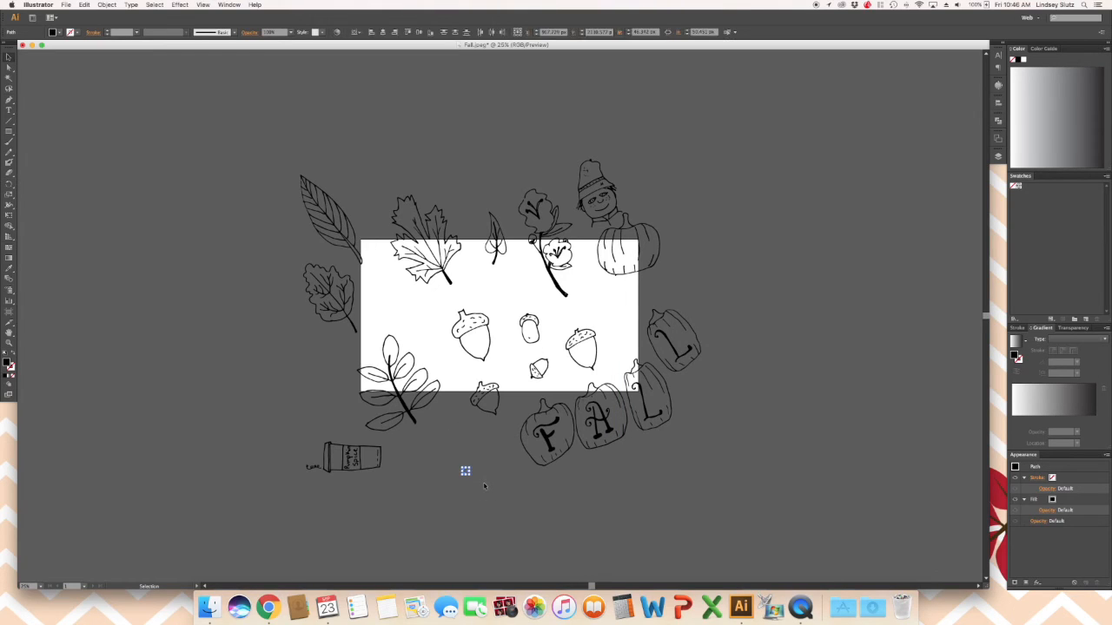
pyautogui.click(478, 437)
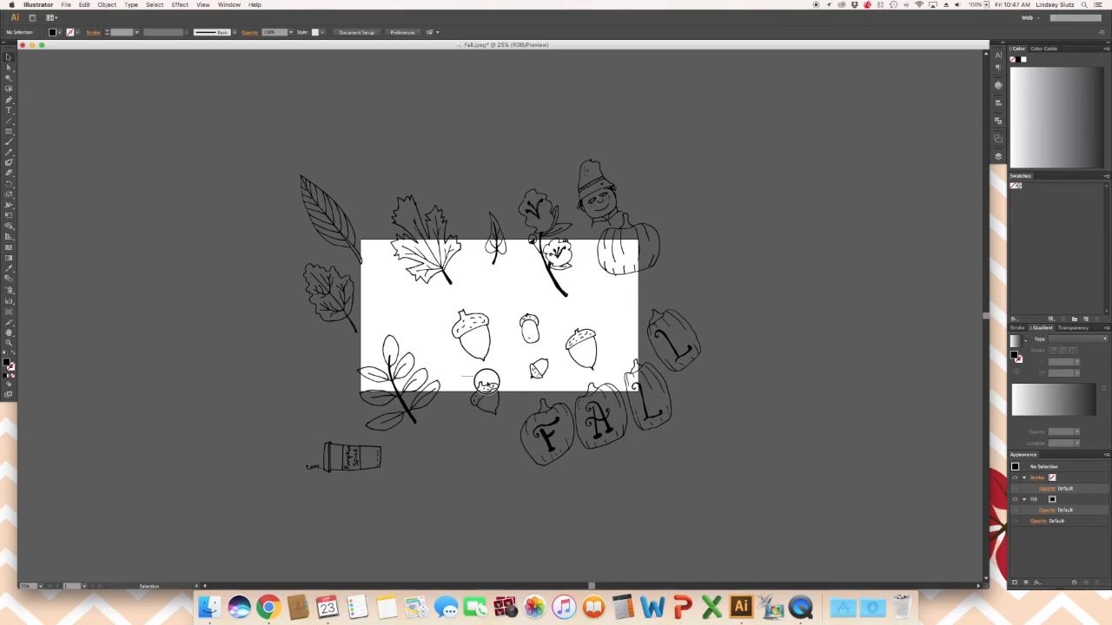
pyautogui.rightClick(486, 390)
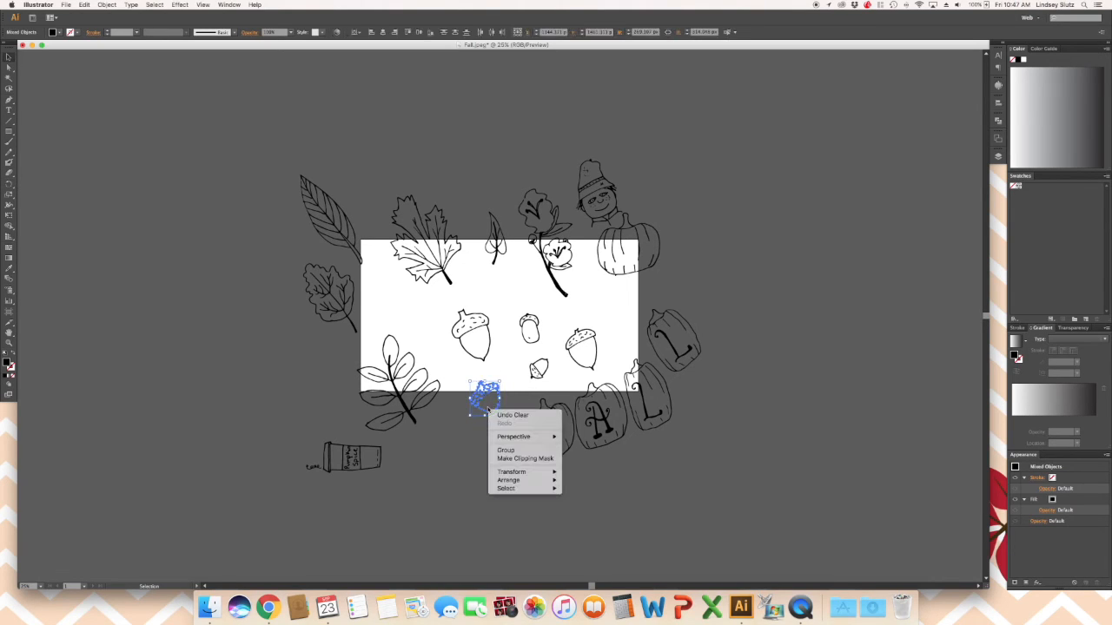
pyautogui.click(506, 449)
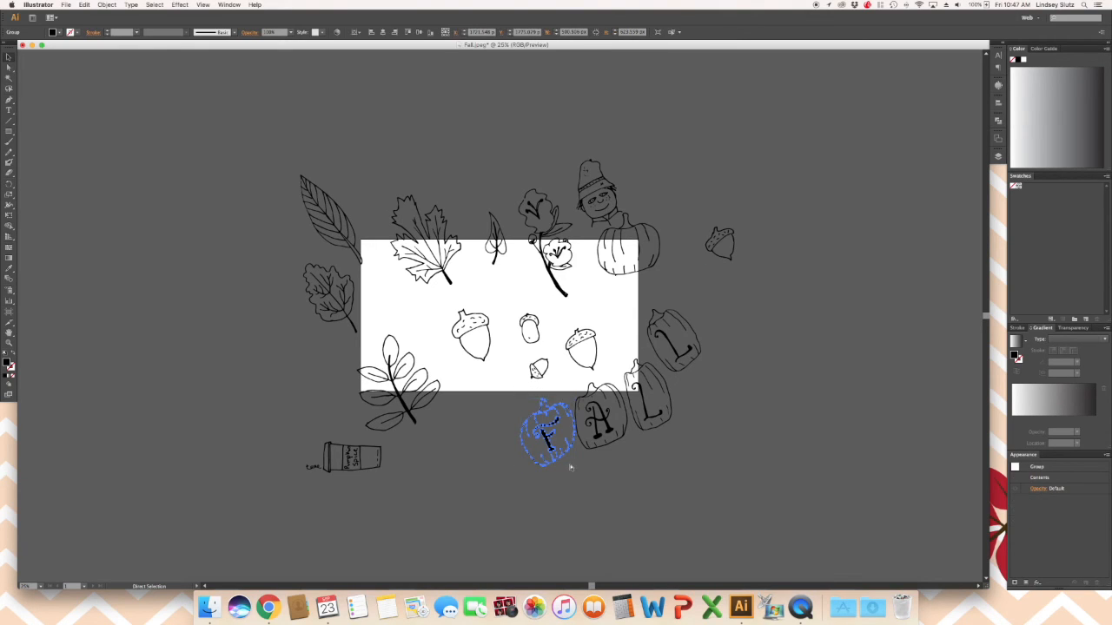
pyautogui.moveTo(547, 434); pyautogui.dragTo(525, 495)
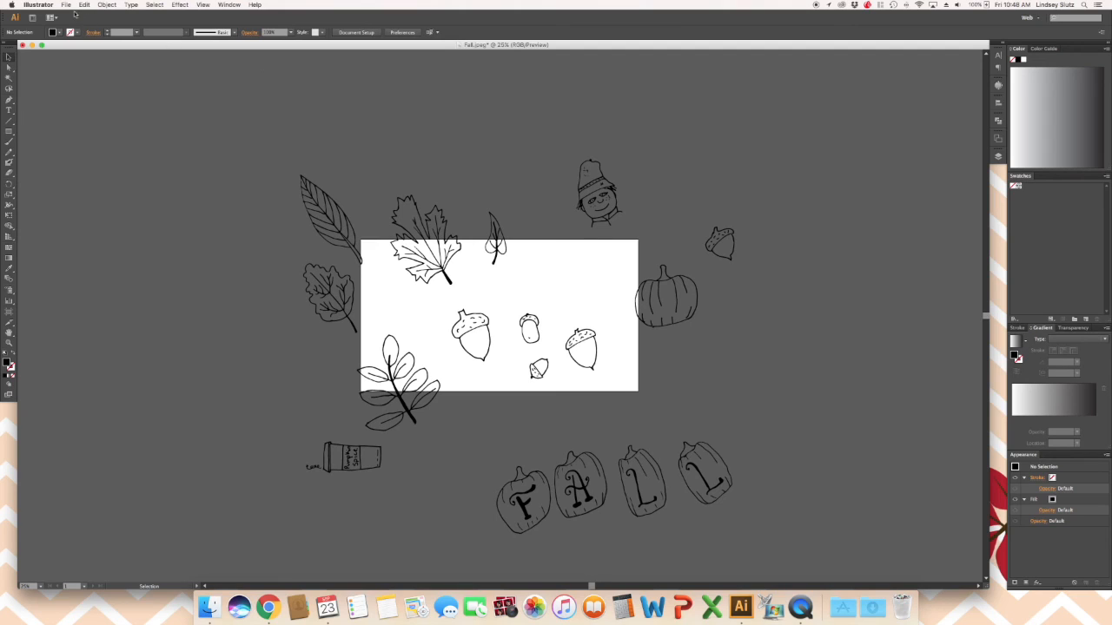
# - Save the document as FallDoodles.ai in Adobe Illustrator format
pyautogui.click(66, 4)
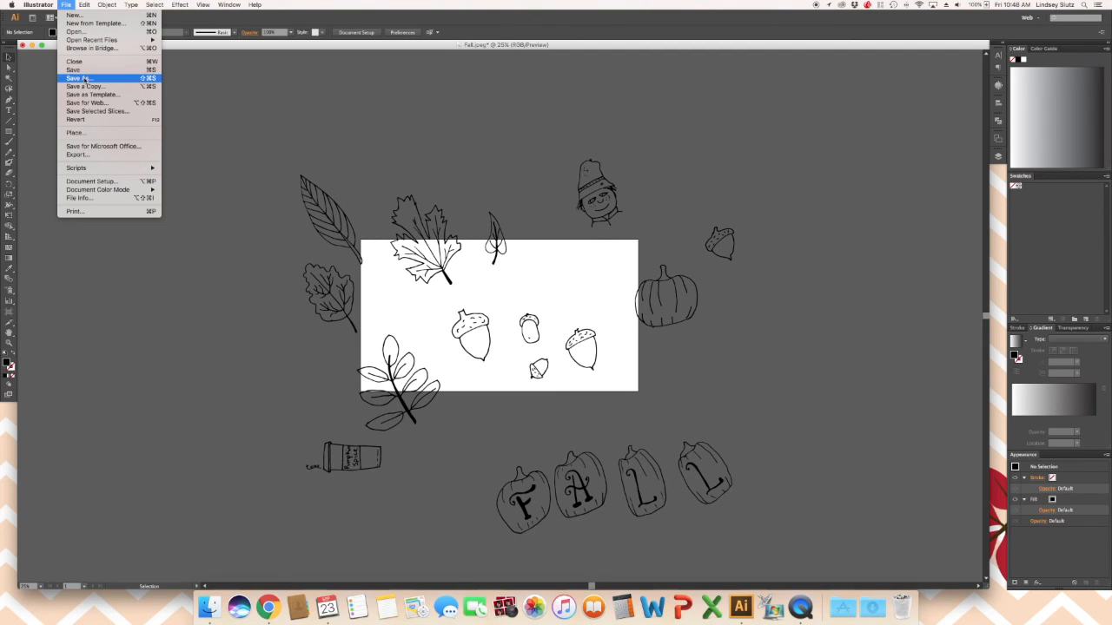
pyautogui.click(77, 78)
pyautogui.write('FallDoodles.ai')
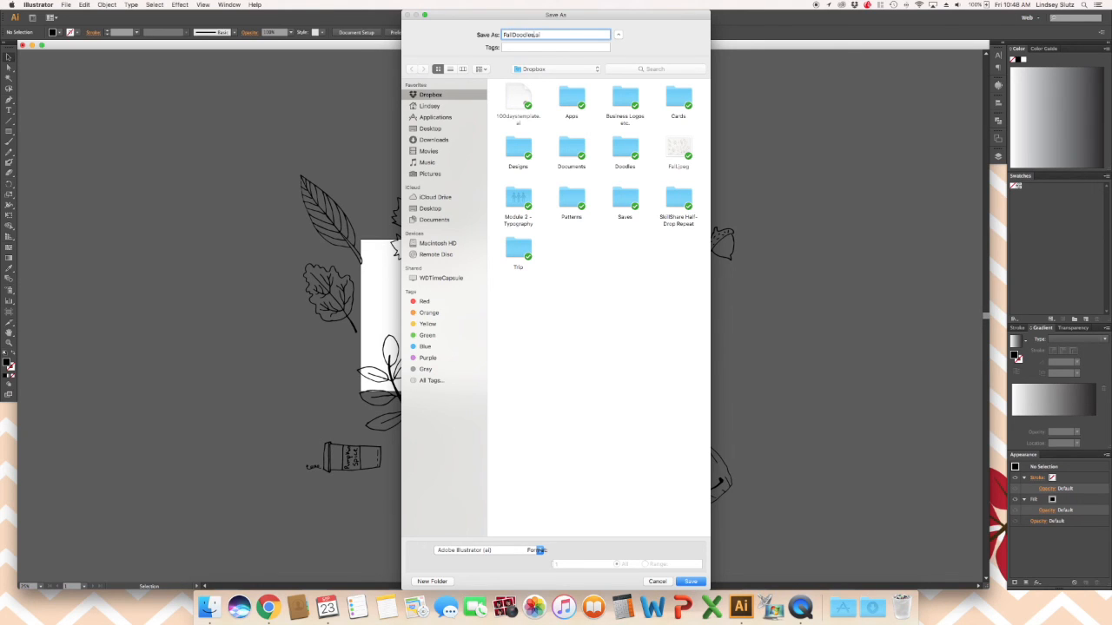
pyautogui.click(690, 581)
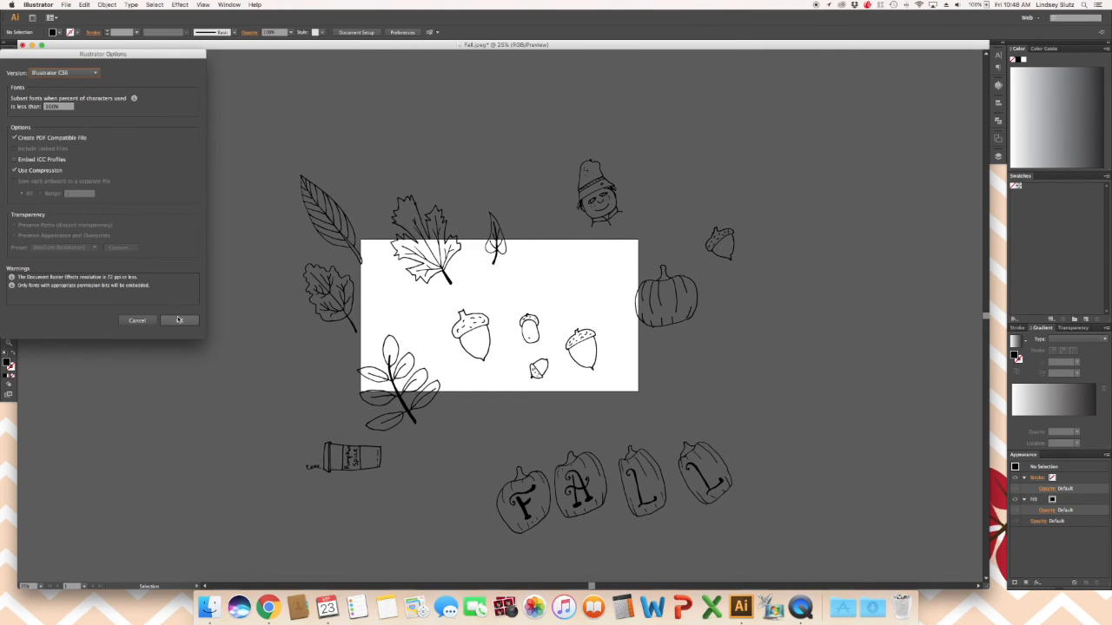